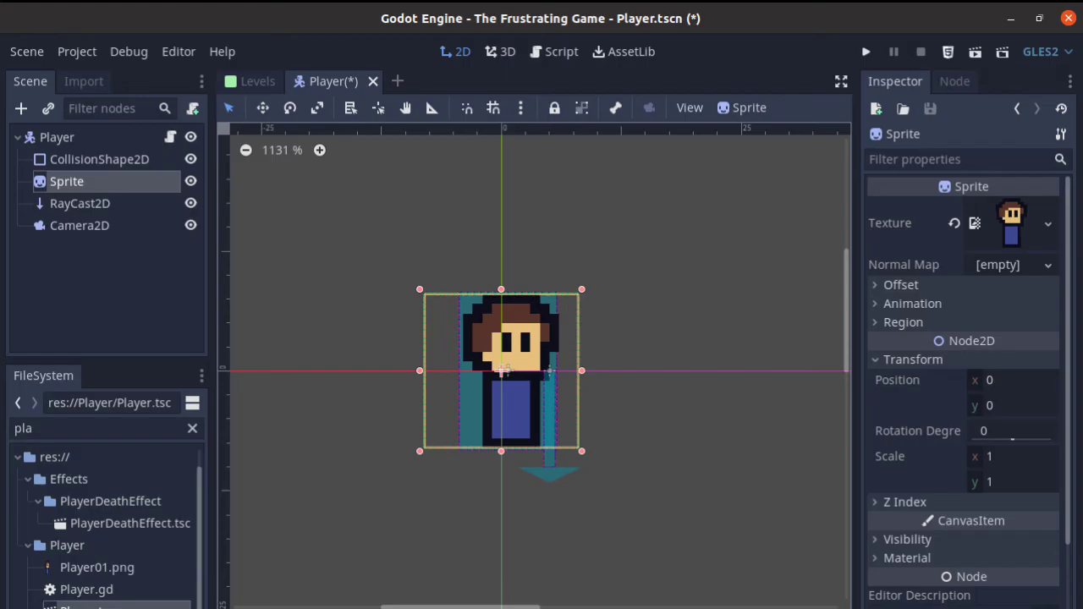
- Add a Position2D child node to the Player root via the Add Child Node search
left_click(97, 566)
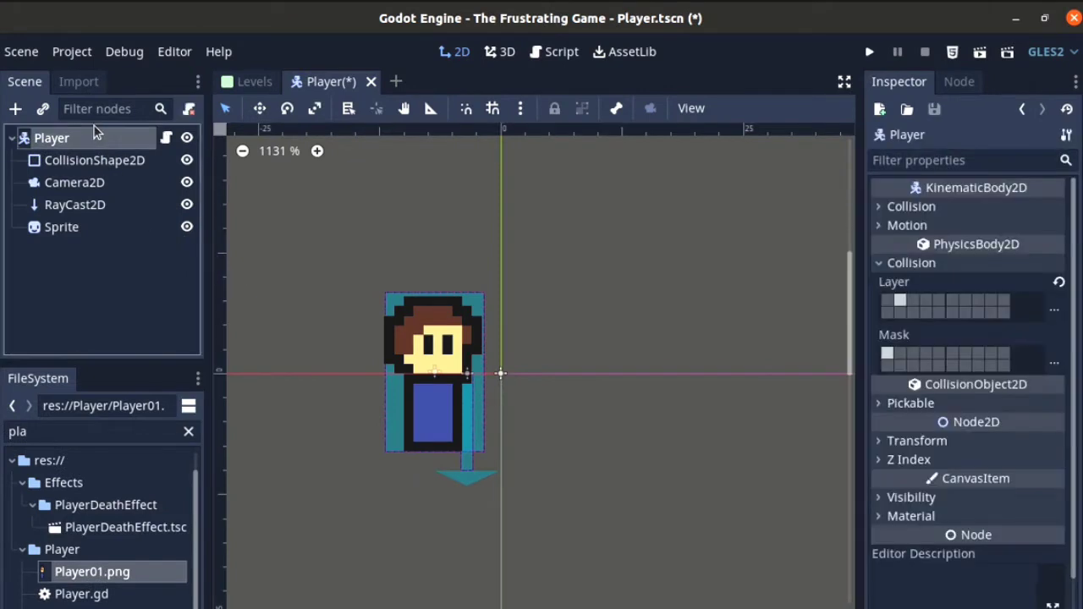
left_click(15, 109)
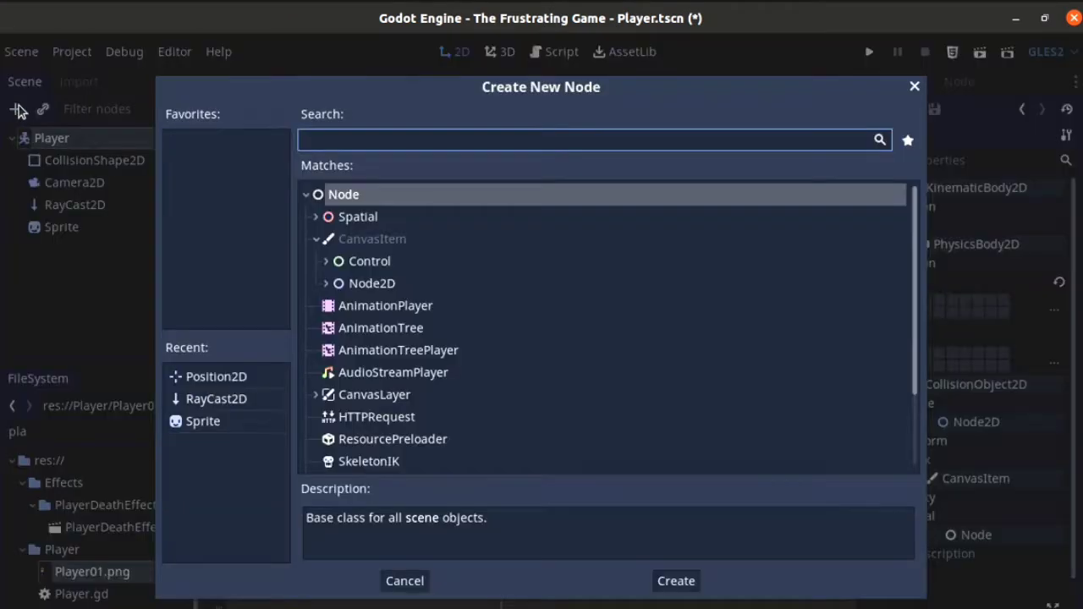
type("pos")
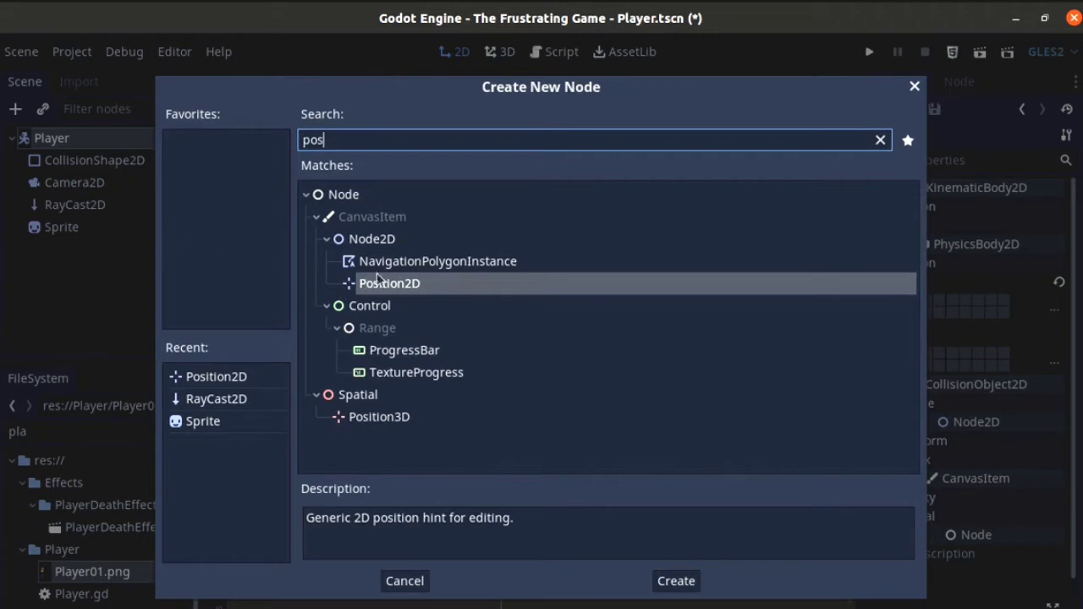
left_click(675, 580)
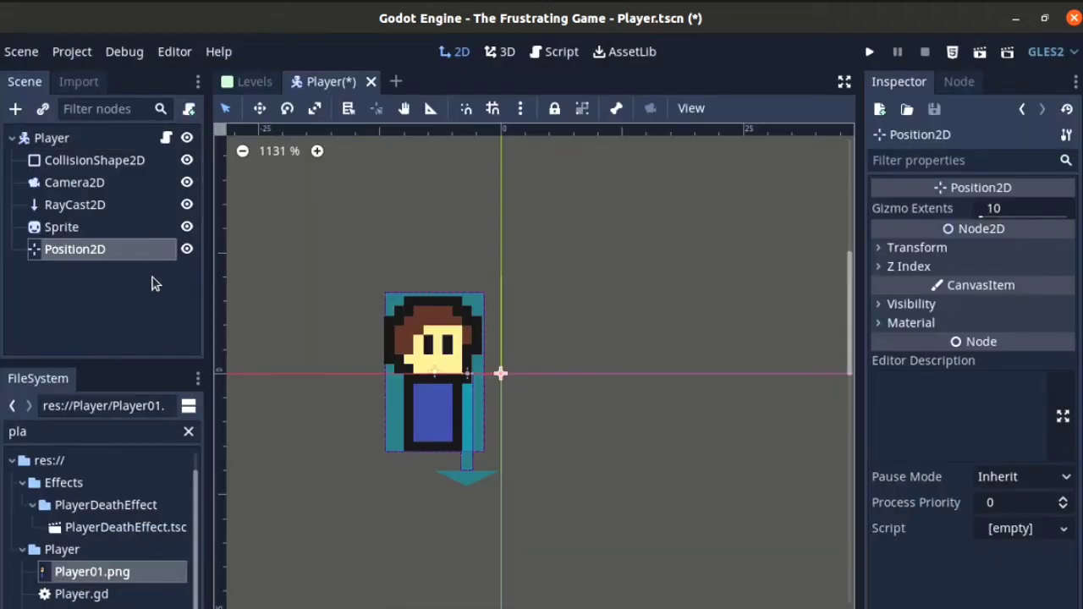
mouse_move(503, 374)
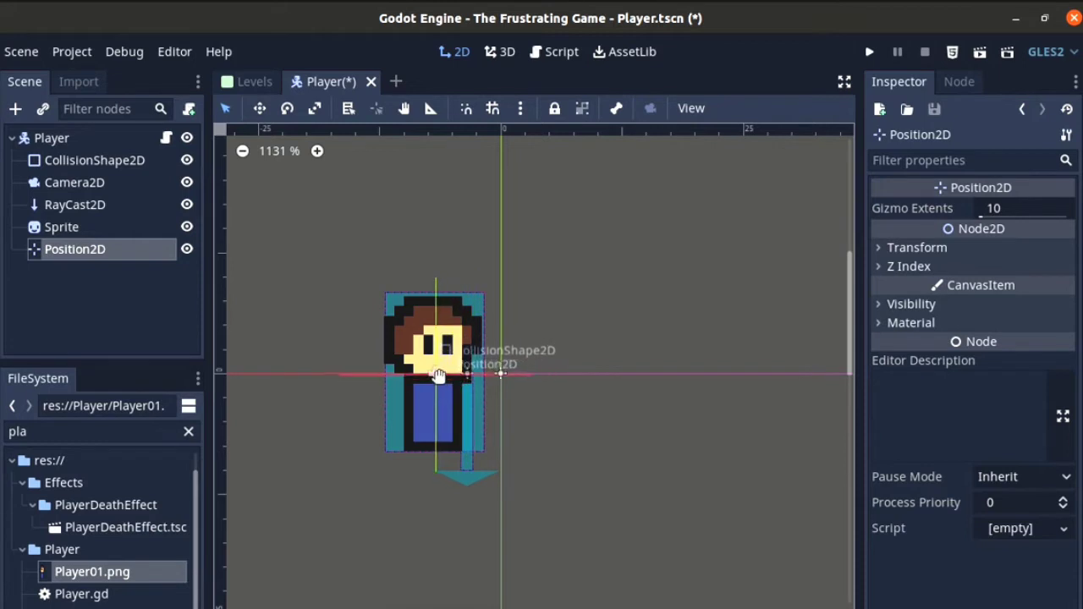
mouse_move(151, 232)
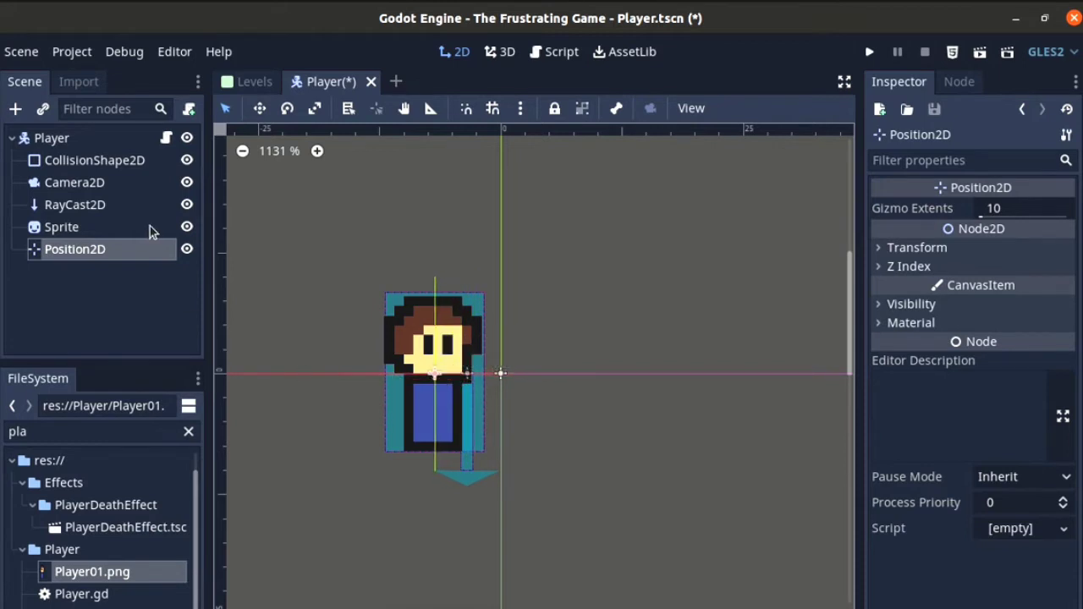
- Reparent Sprite and RayCast2D under Position2D, then drag the pivot so the character shifts right
left_click(62, 227)
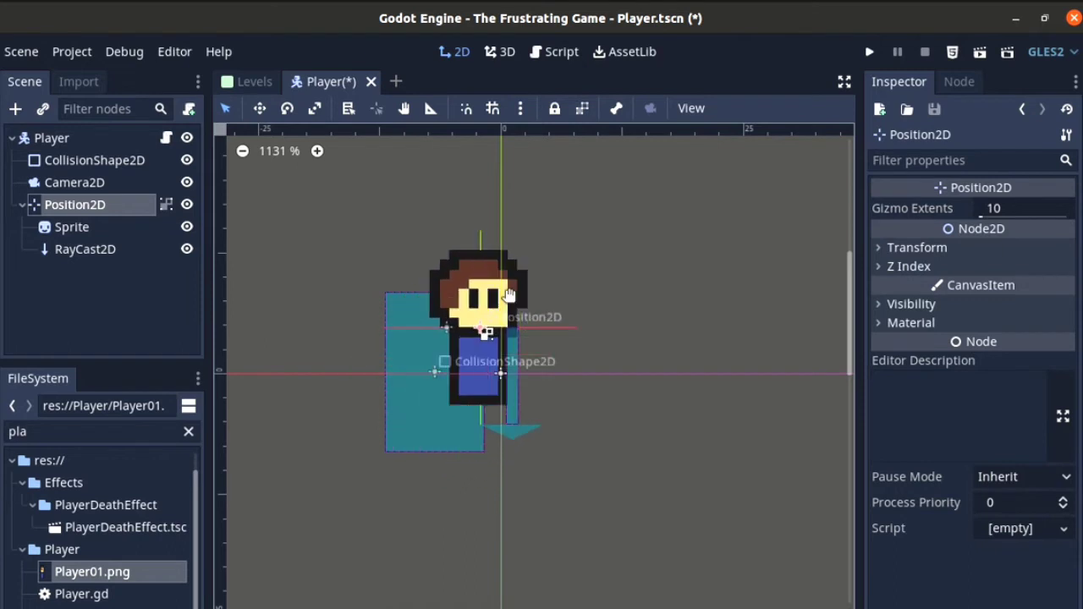
left_click_drag(486, 330, 567, 398)
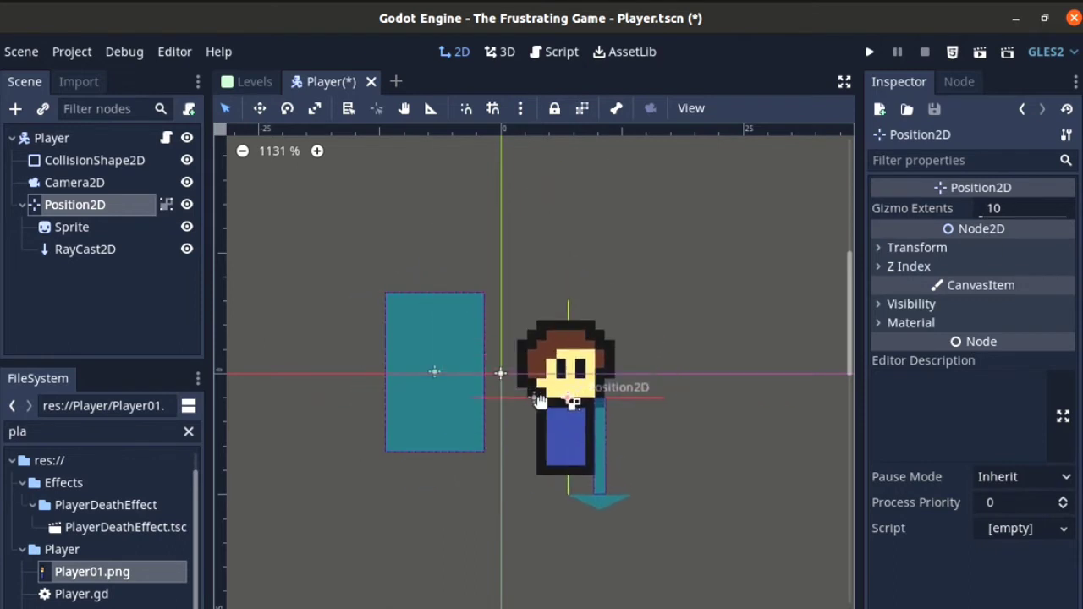